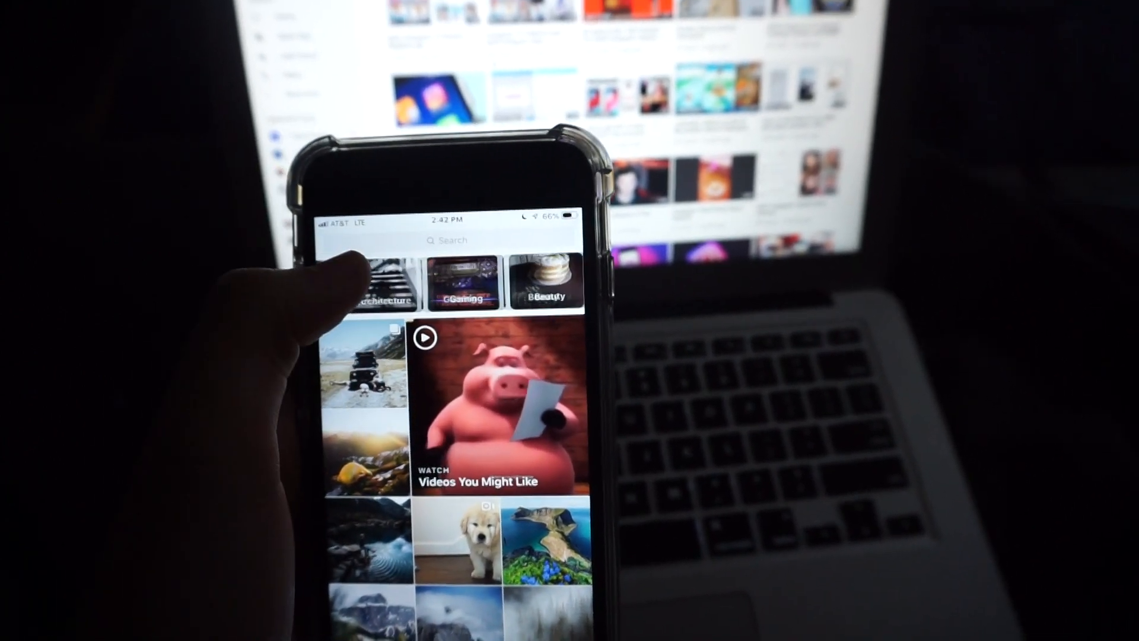
scroll("left", 3)
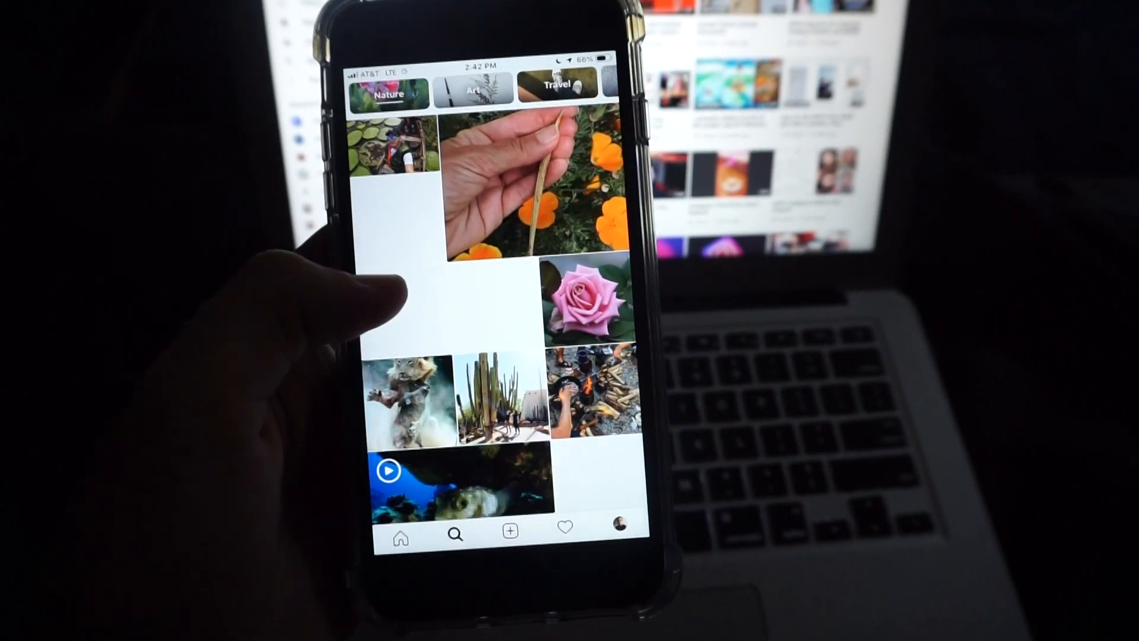
scroll("down", 3)
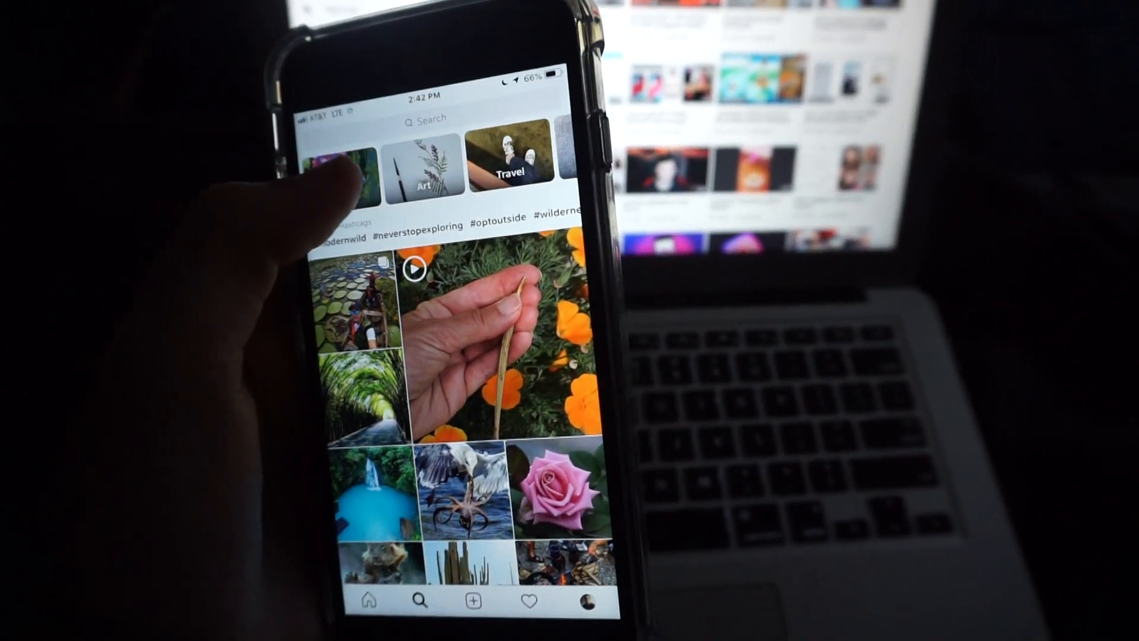